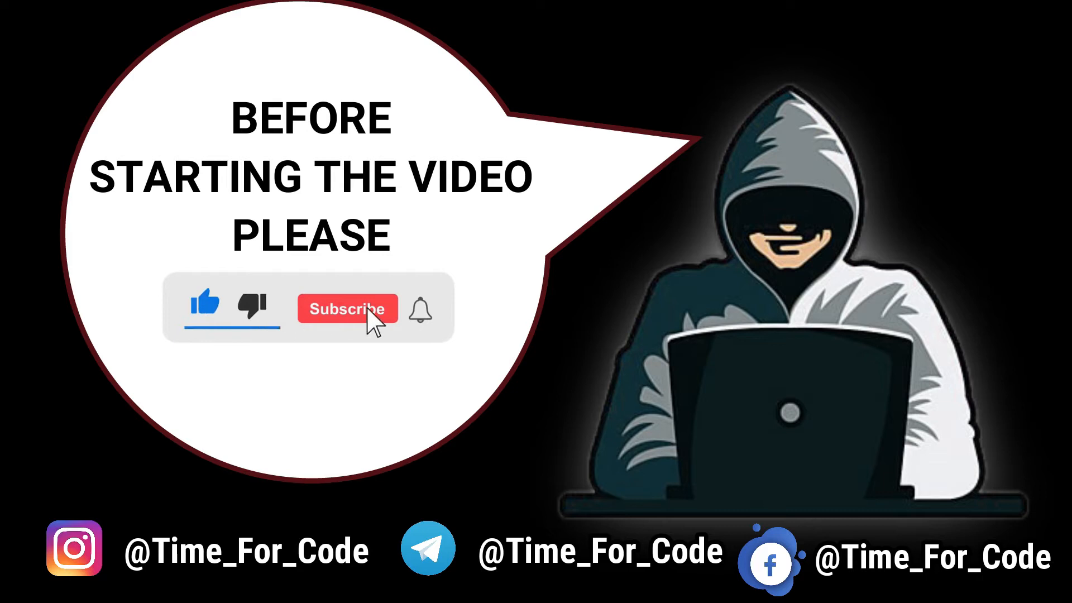
{"action": "left_click", "coordinate": [347, 308]}
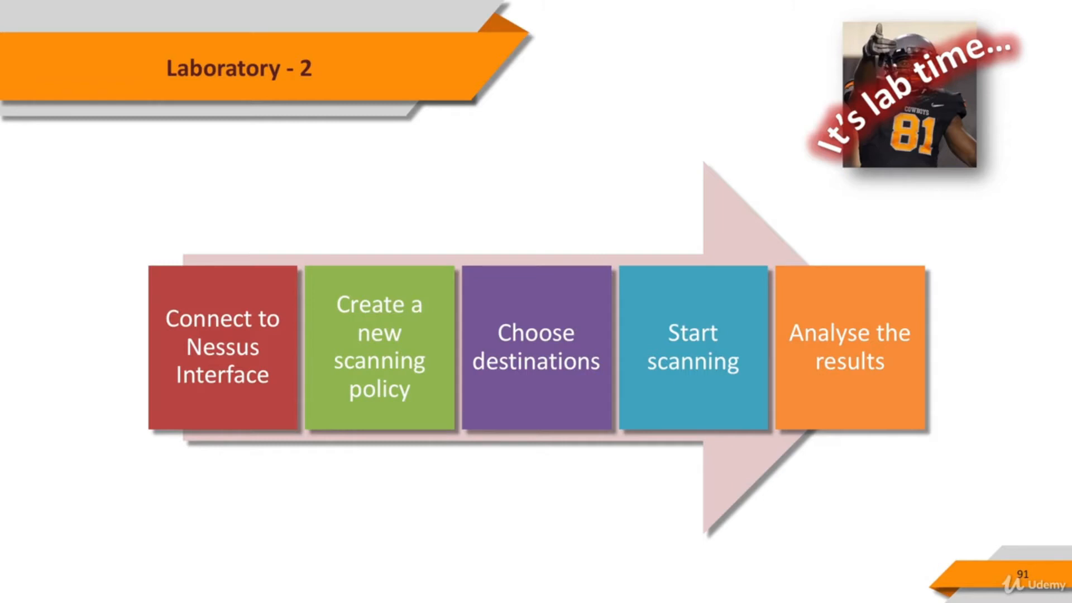
{"action": "key", "text": "Right"}
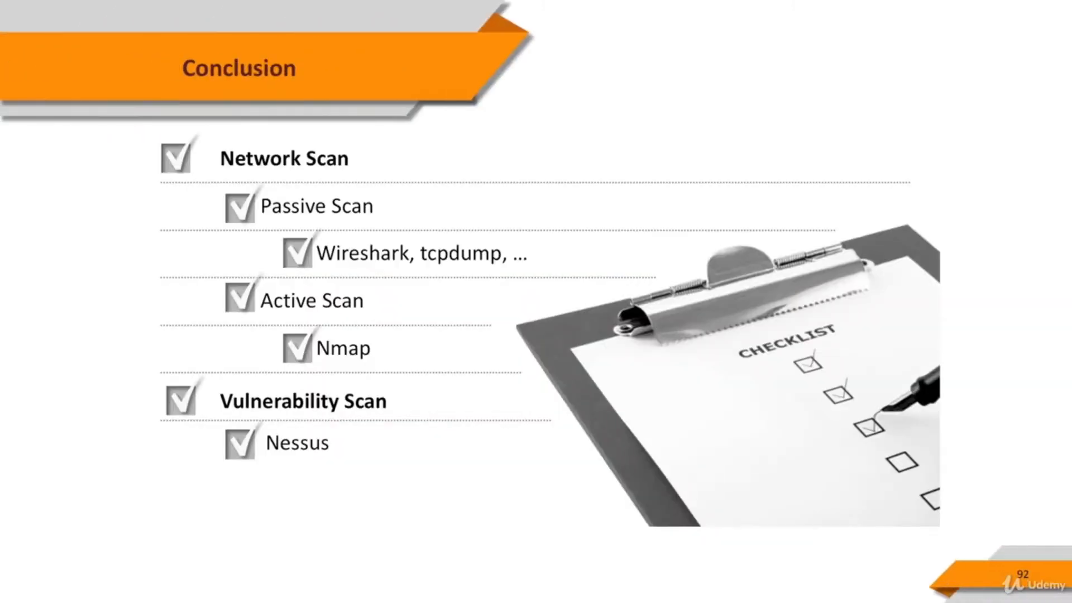